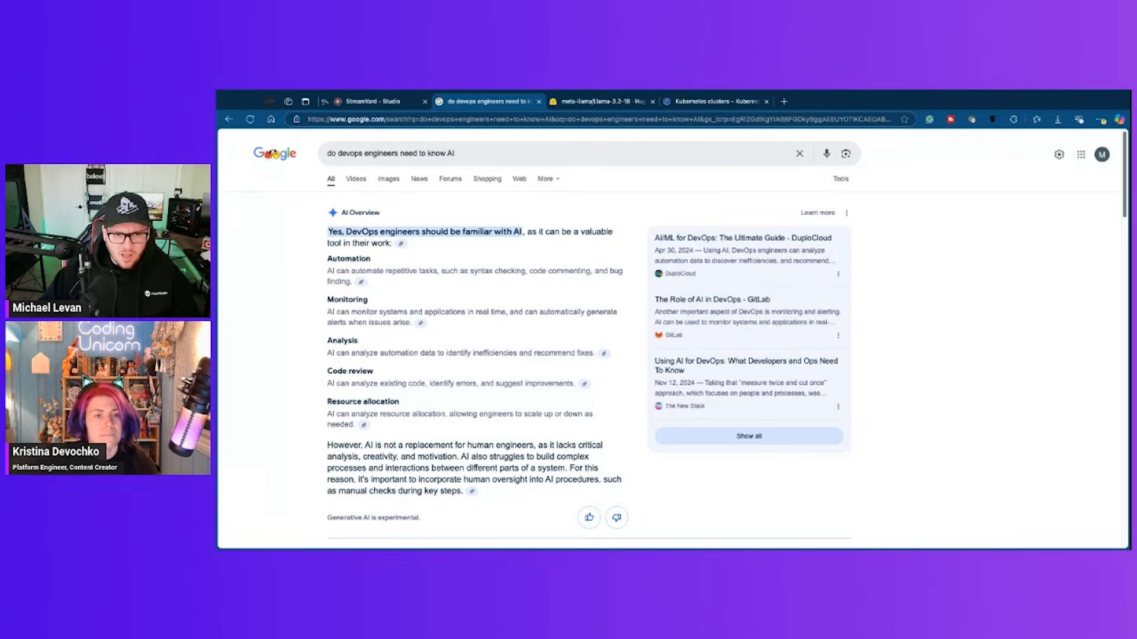
Bring up the Hugging Face meta-llama/Llama-3.2-1B model card and close the StreamYard studio tab.
left_click(536, 153)
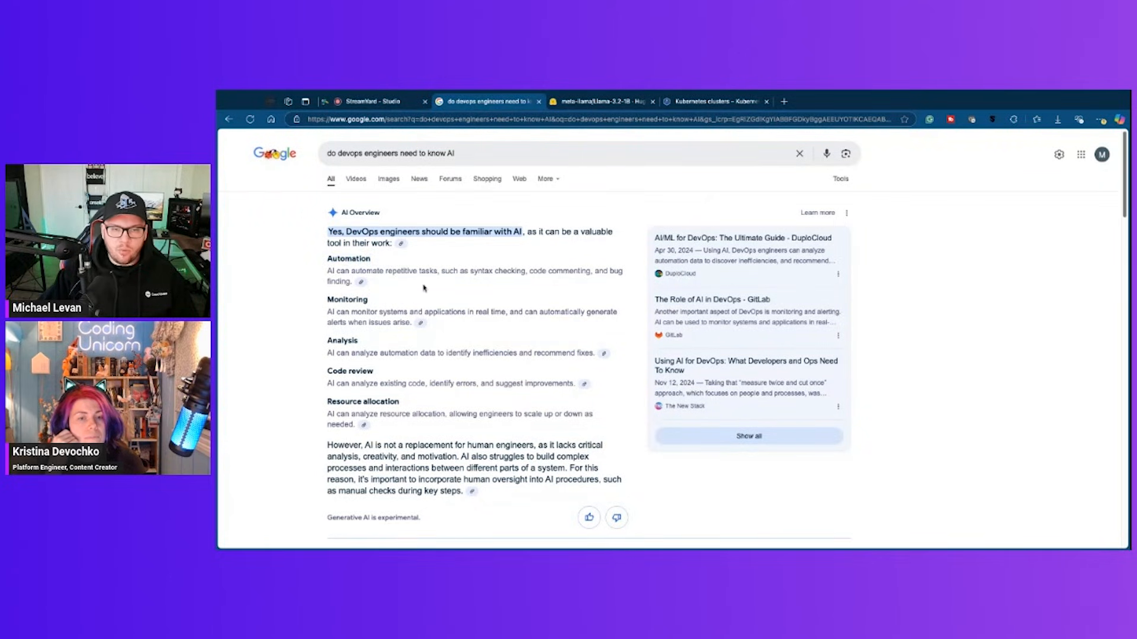
mouse_move(503, 286)
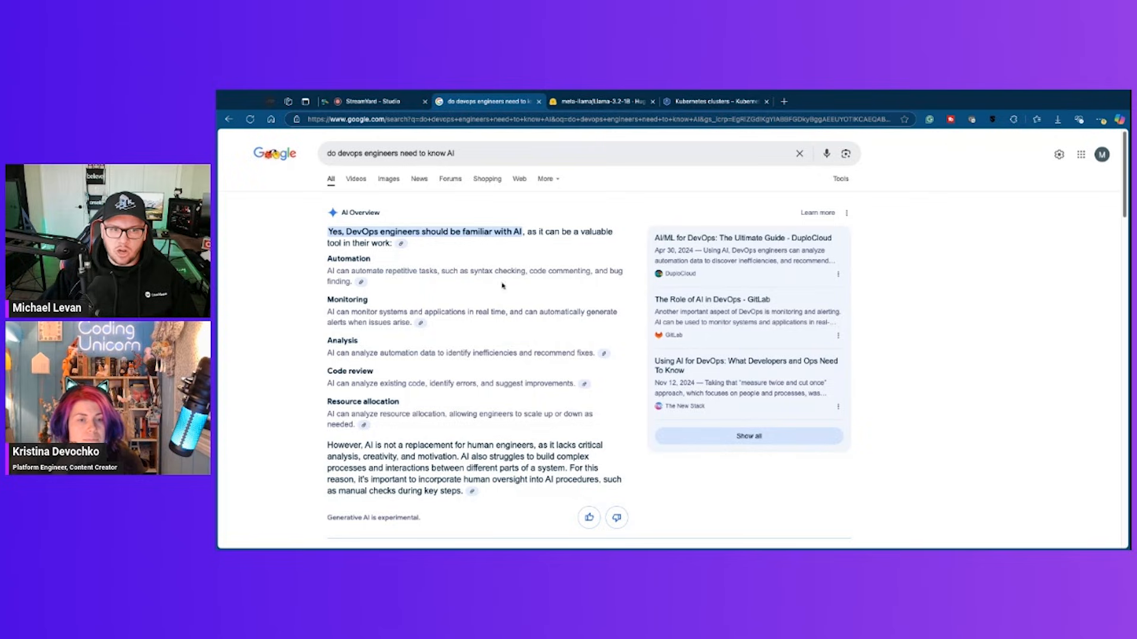
mouse_move(513, 228)
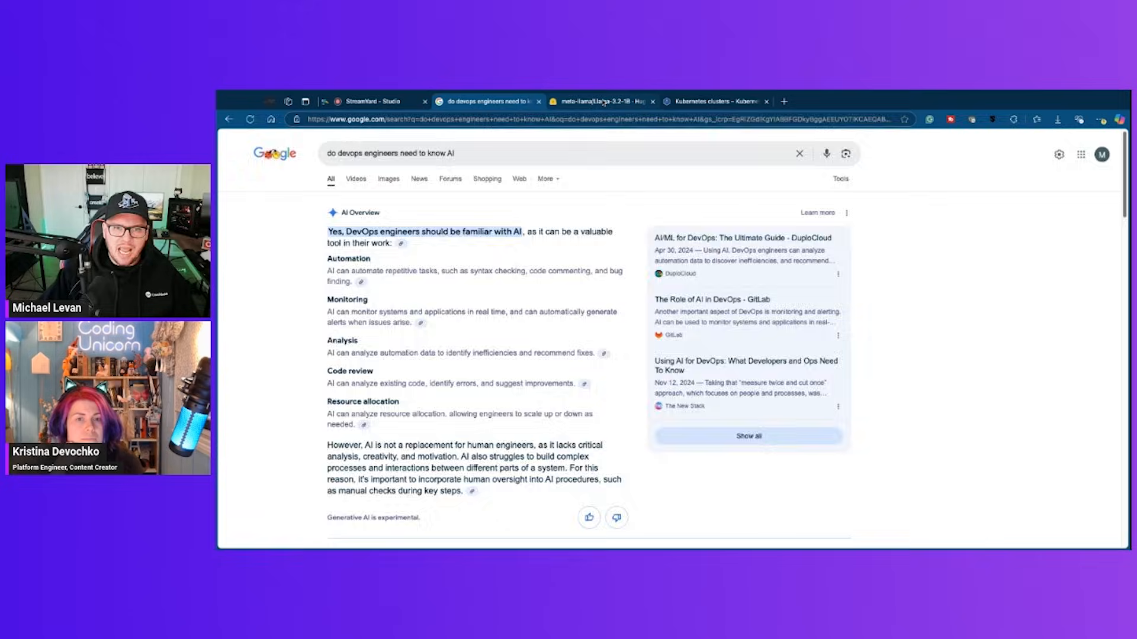
left_click(602, 100)
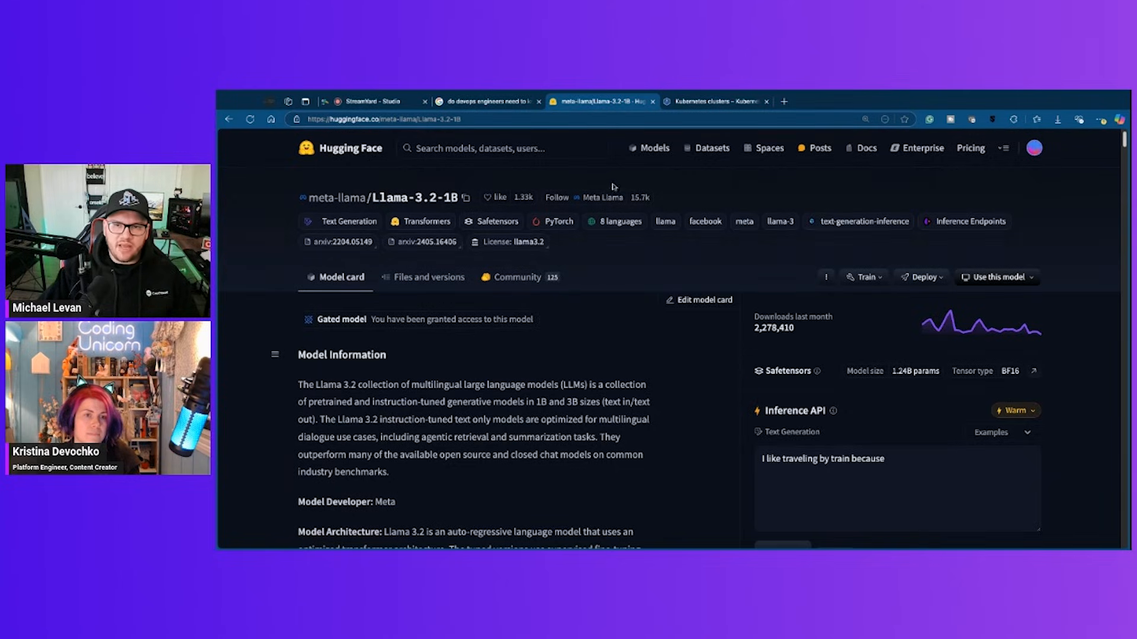
mouse_move(632, 171)
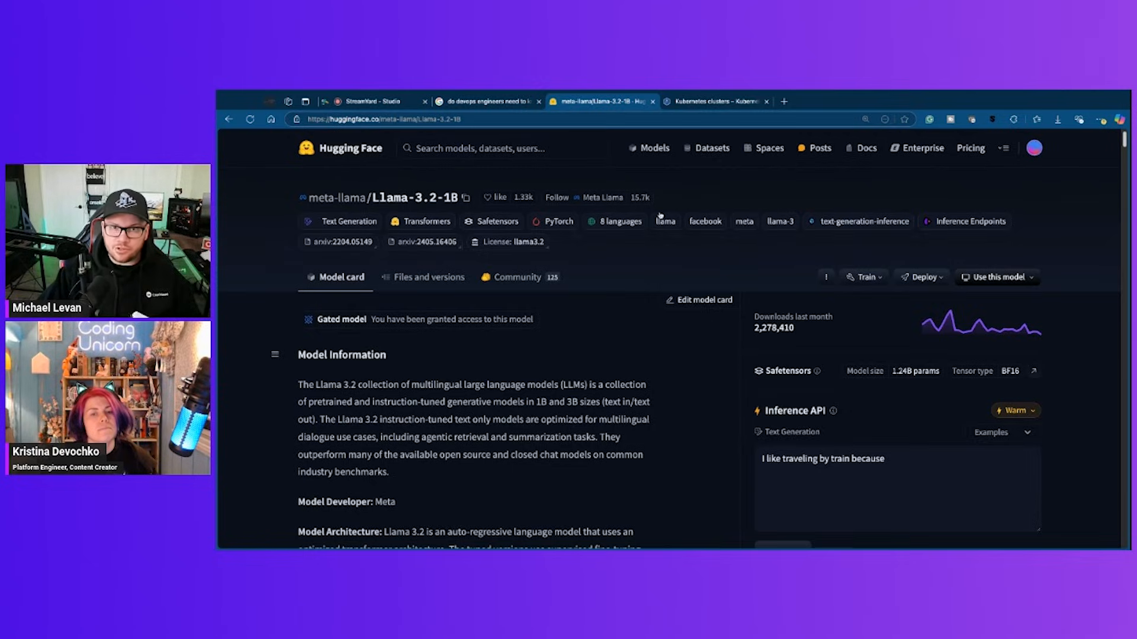
mouse_move(669, 186)
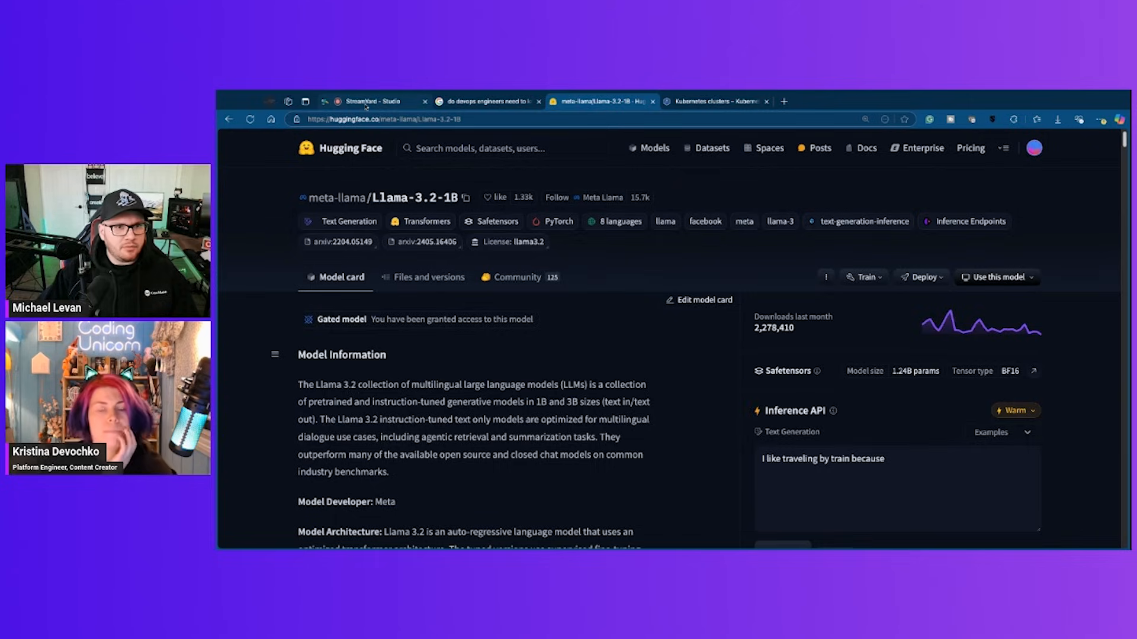
left_click(424, 101)
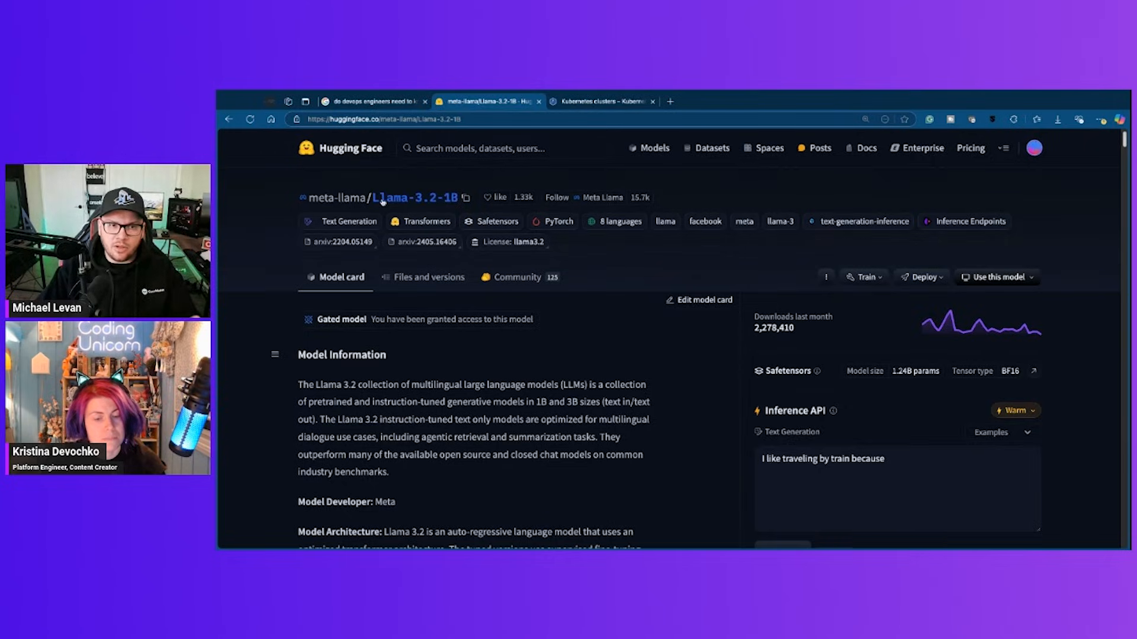
Show modelDownload.py in VS Code and select the word AutoTokenizer in its code.
left_click(478, 148)
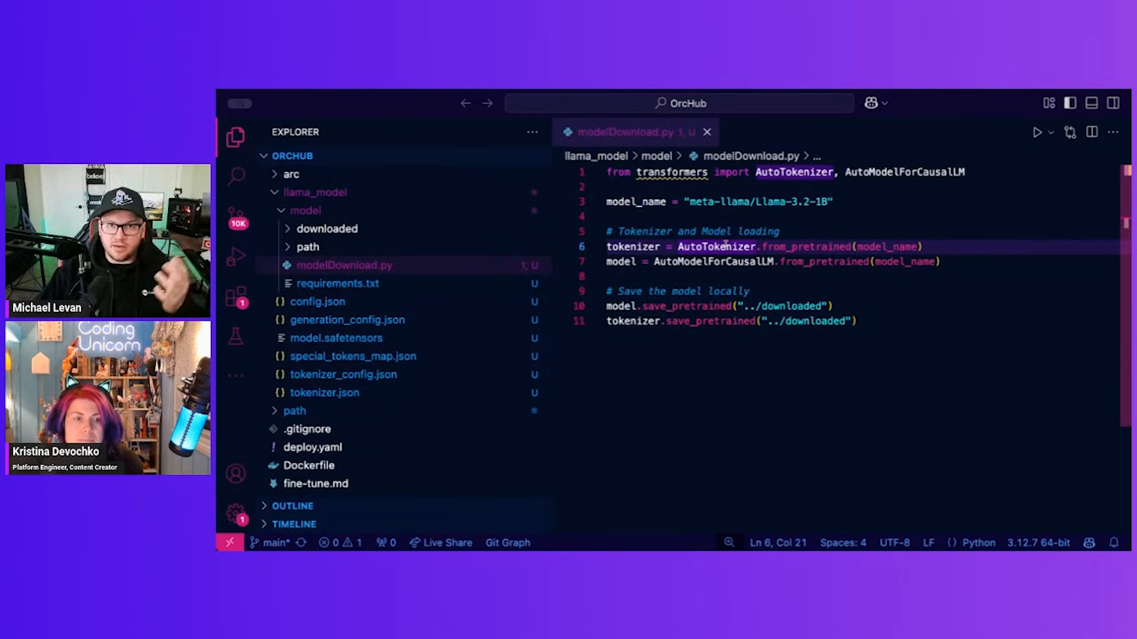
double_click(632, 247)
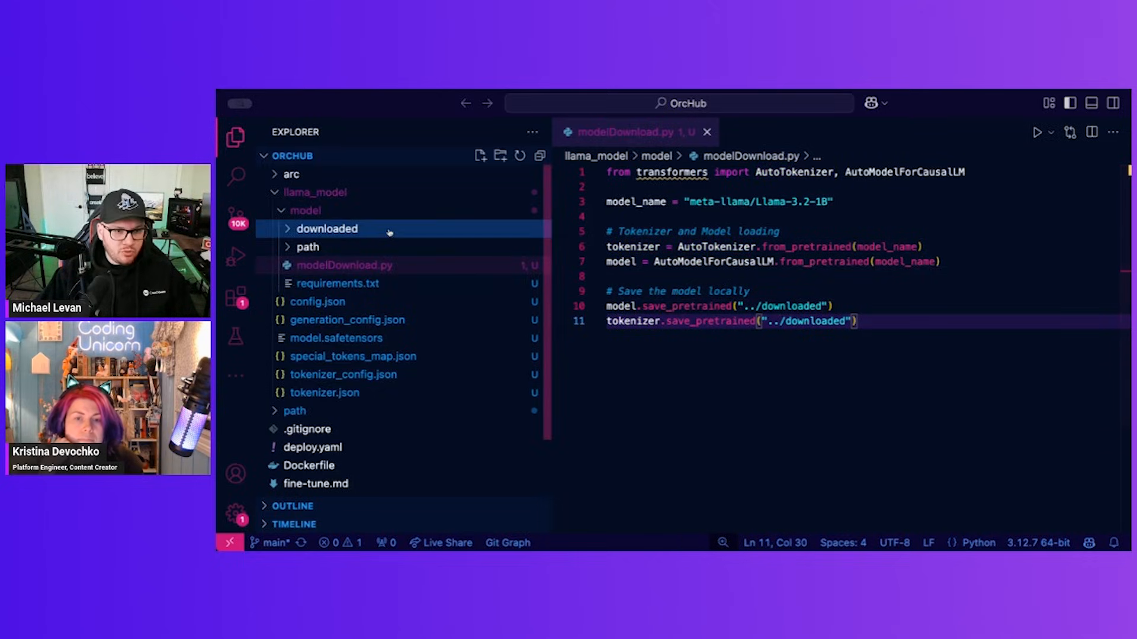
left_click(347, 320)
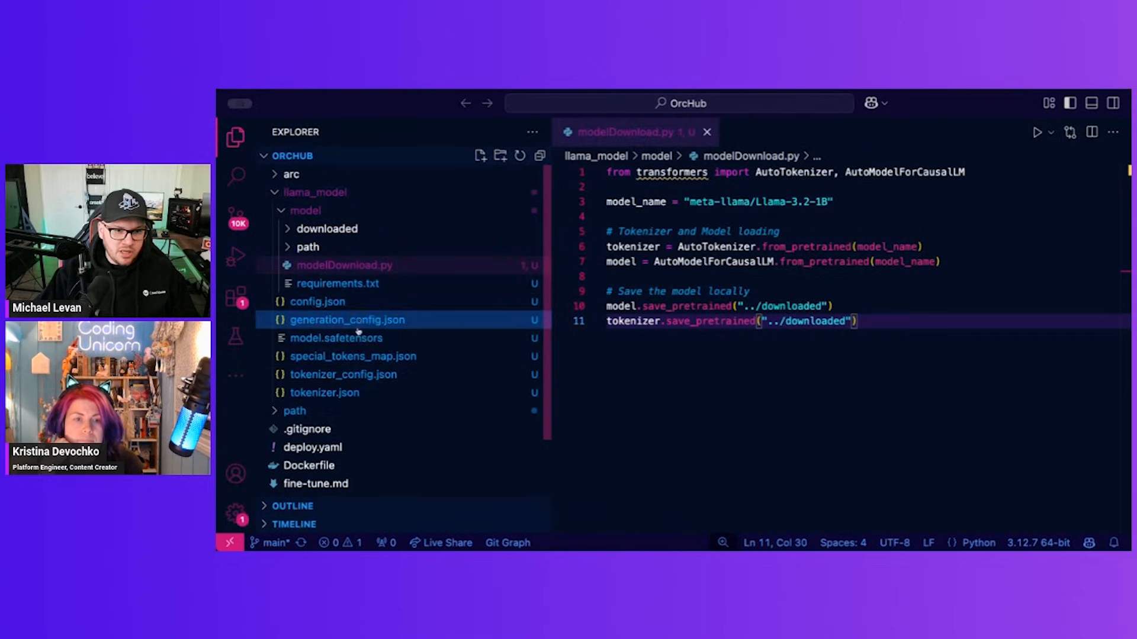
left_click(335, 337)
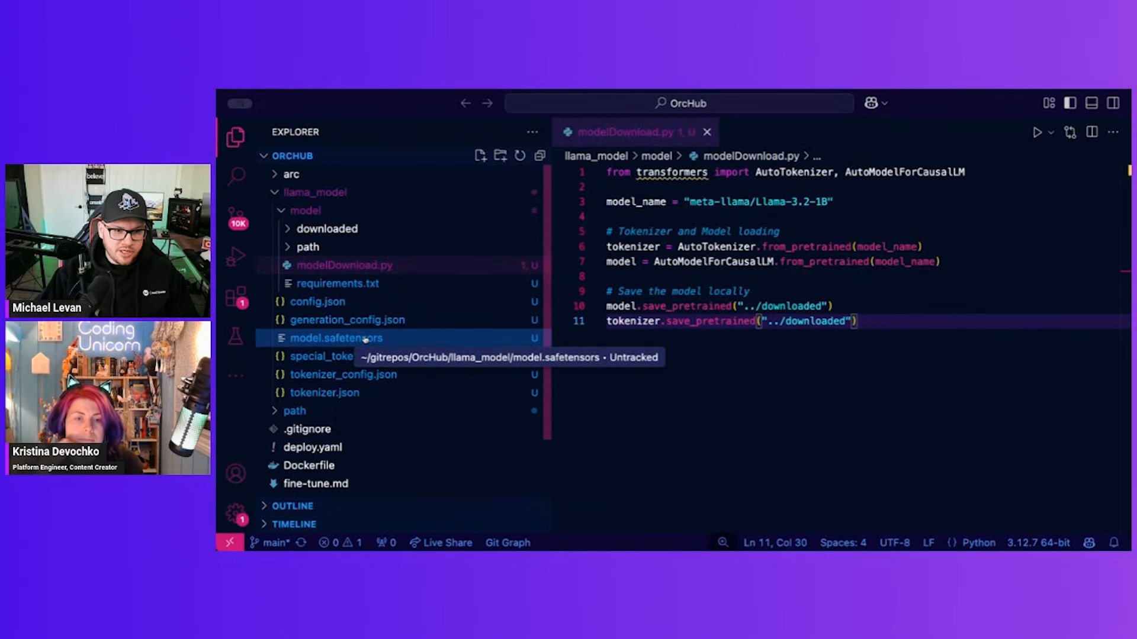
left_click(318, 302)
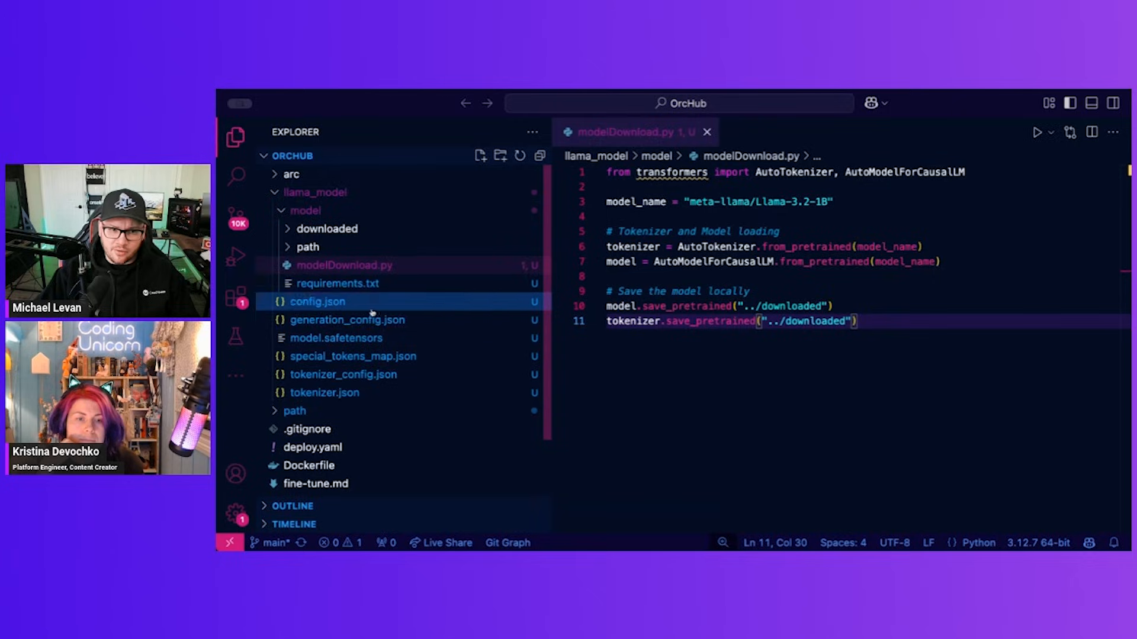
left_click(337, 283)
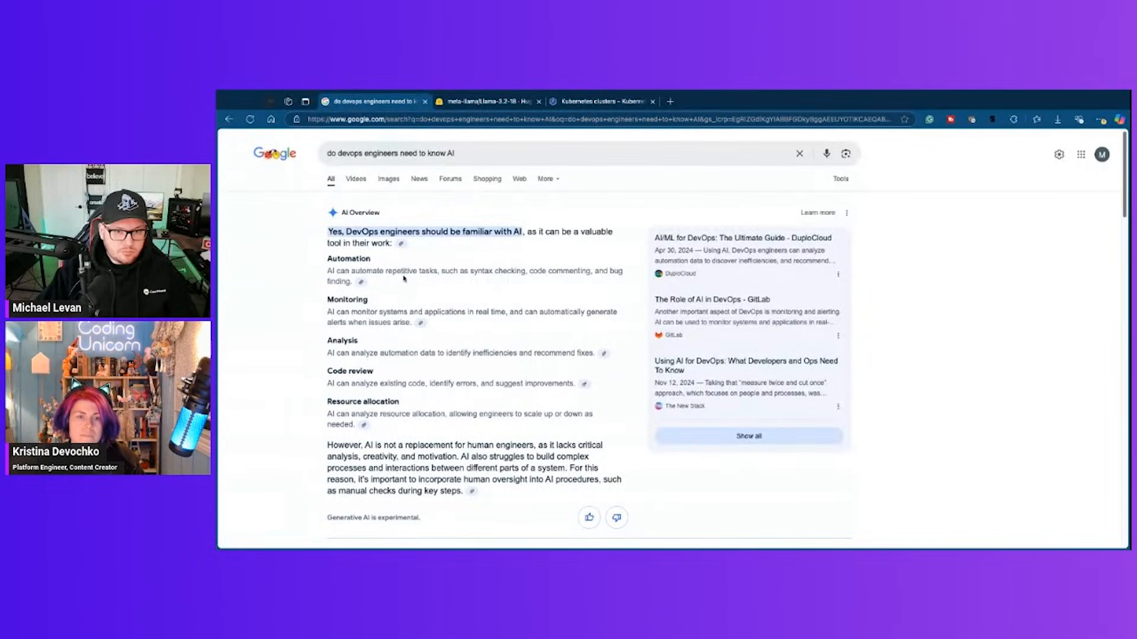
Highlight 'monitor systems and applications in real' under Monitoring in the AI Overview.
left_click_drag(327, 270, 411, 270)
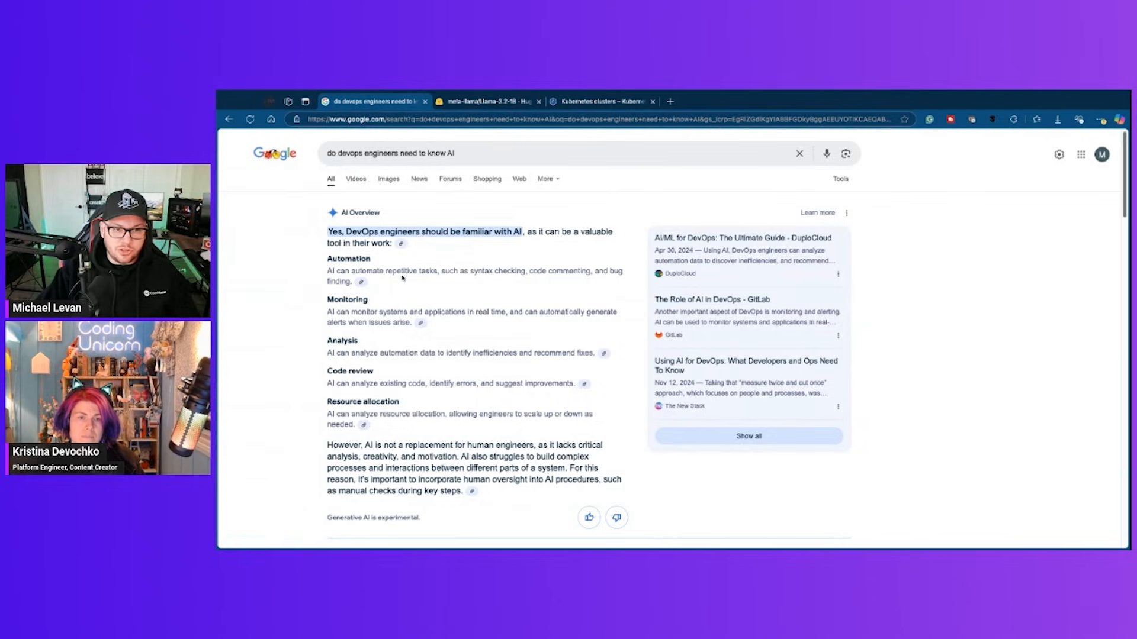
left_click_drag(389, 270, 434, 270)
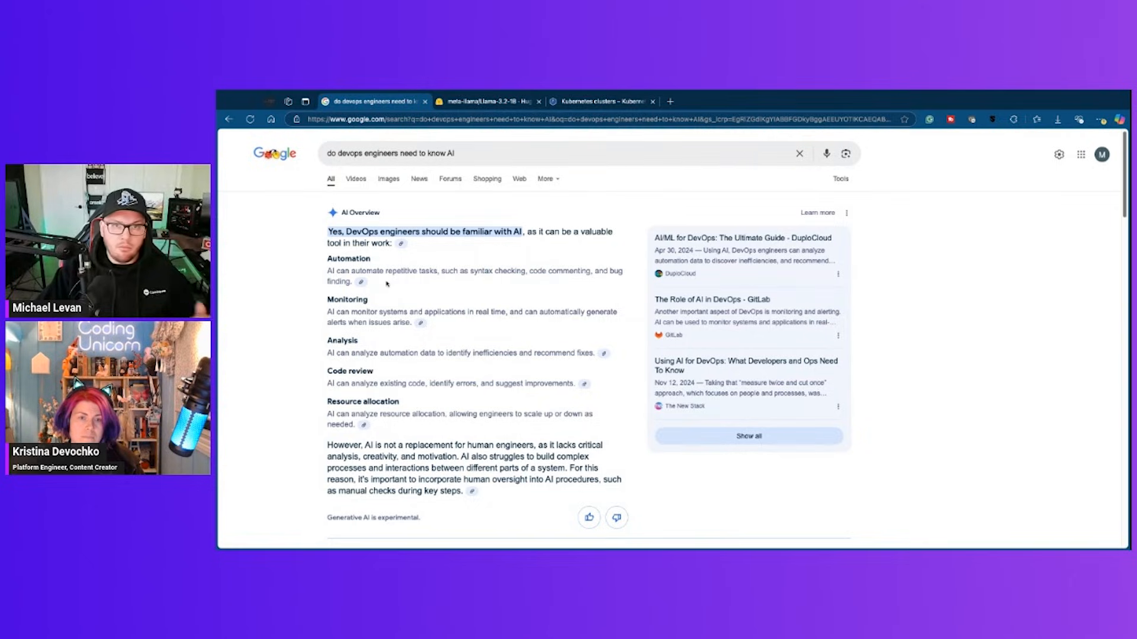
left_click_drag(344, 312, 482, 312)
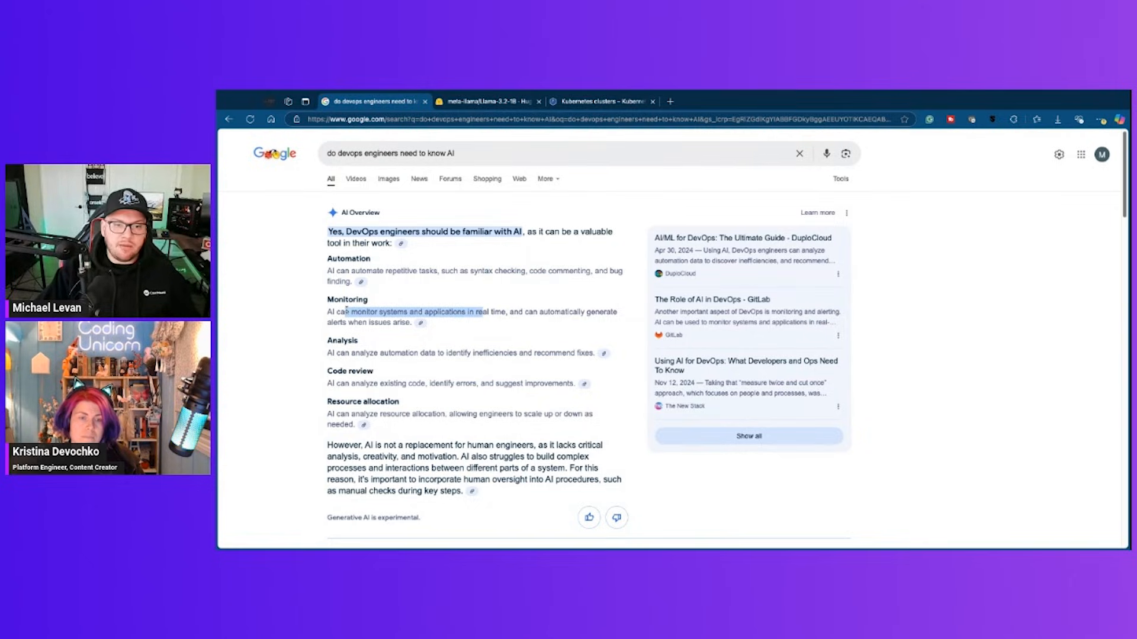